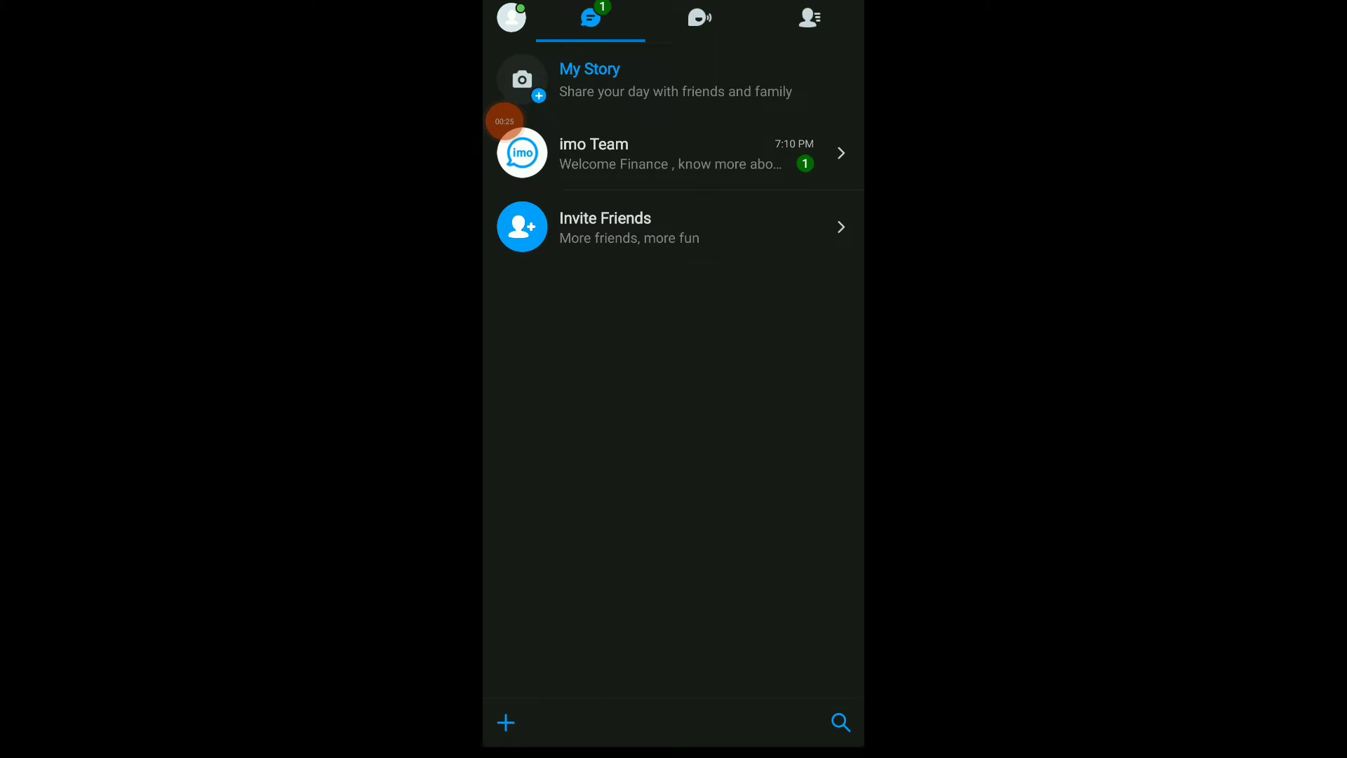
Step: Go from the profile menu into imo's Settings list
click(511, 17)
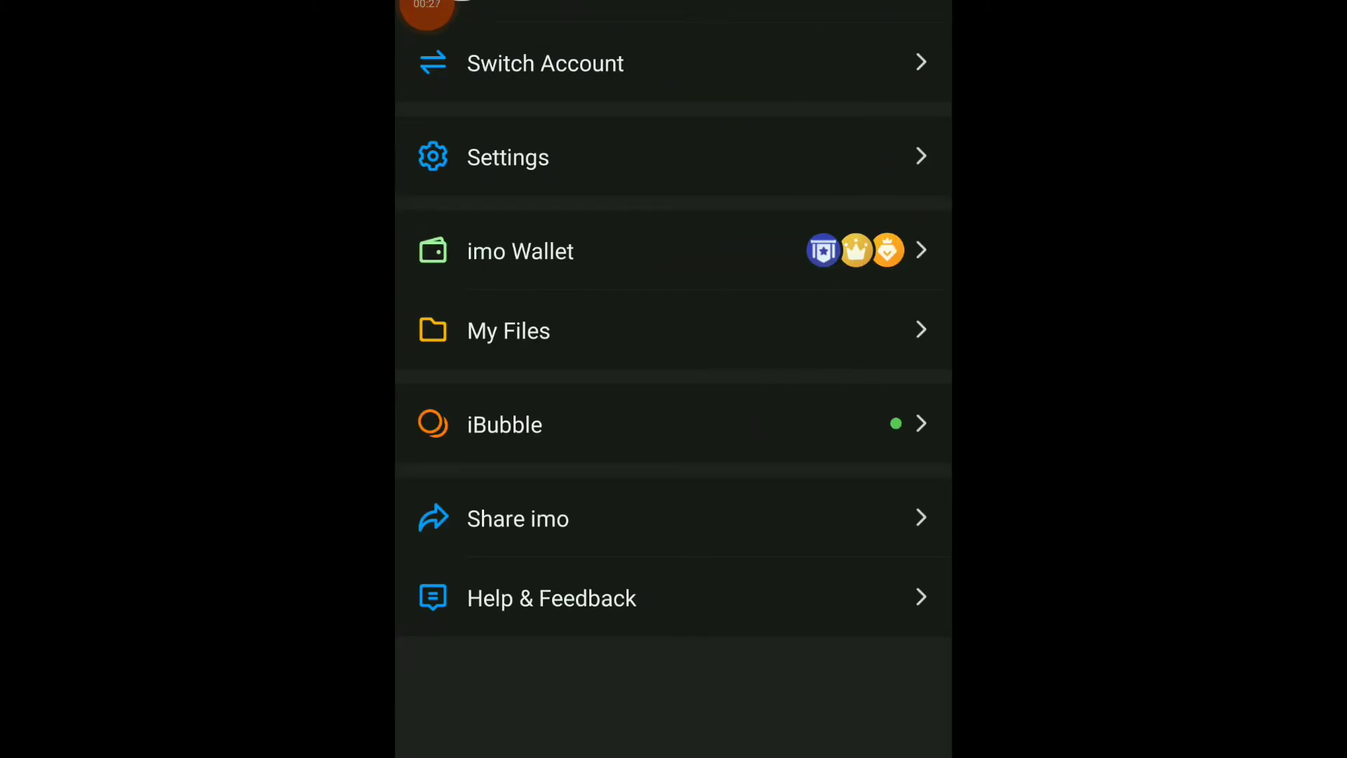
click(506, 156)
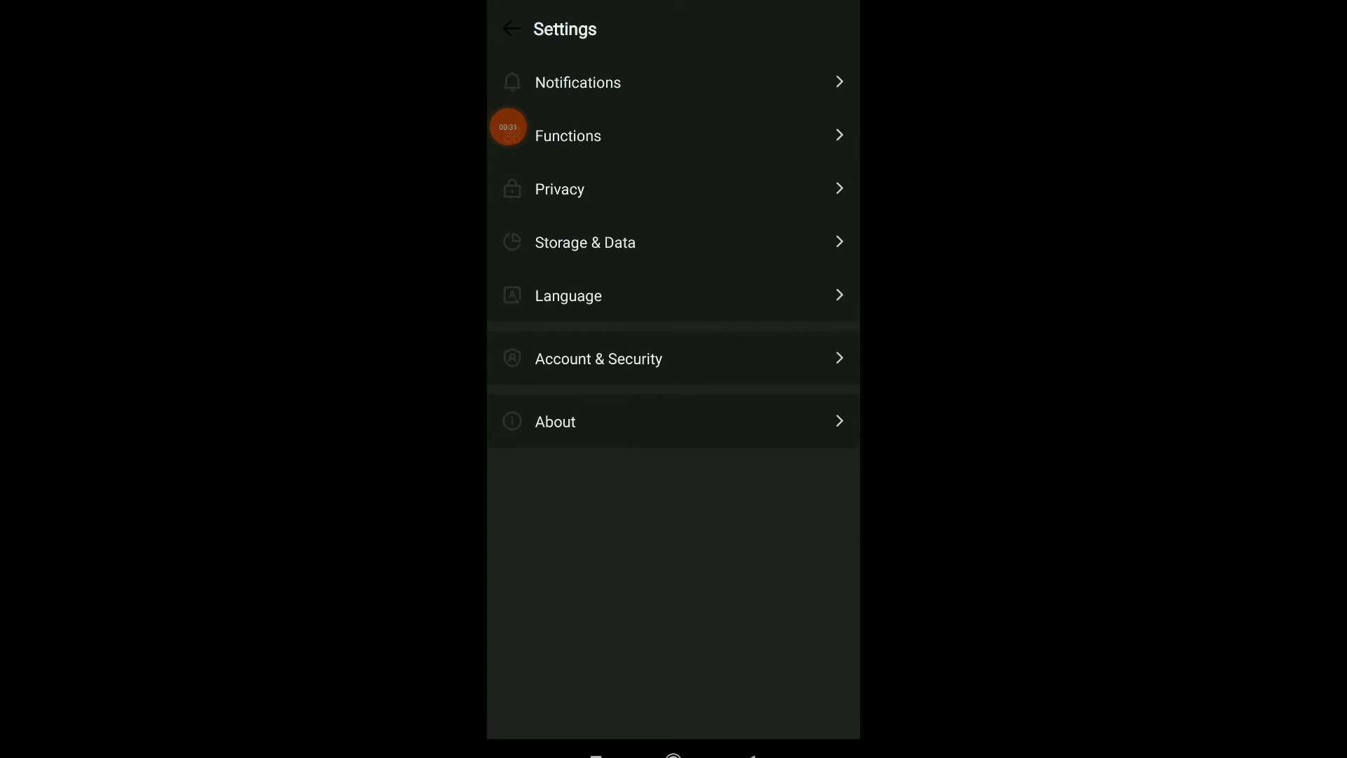
Step: Enter the Messages notification settings from the Notifications entry
click(579, 81)
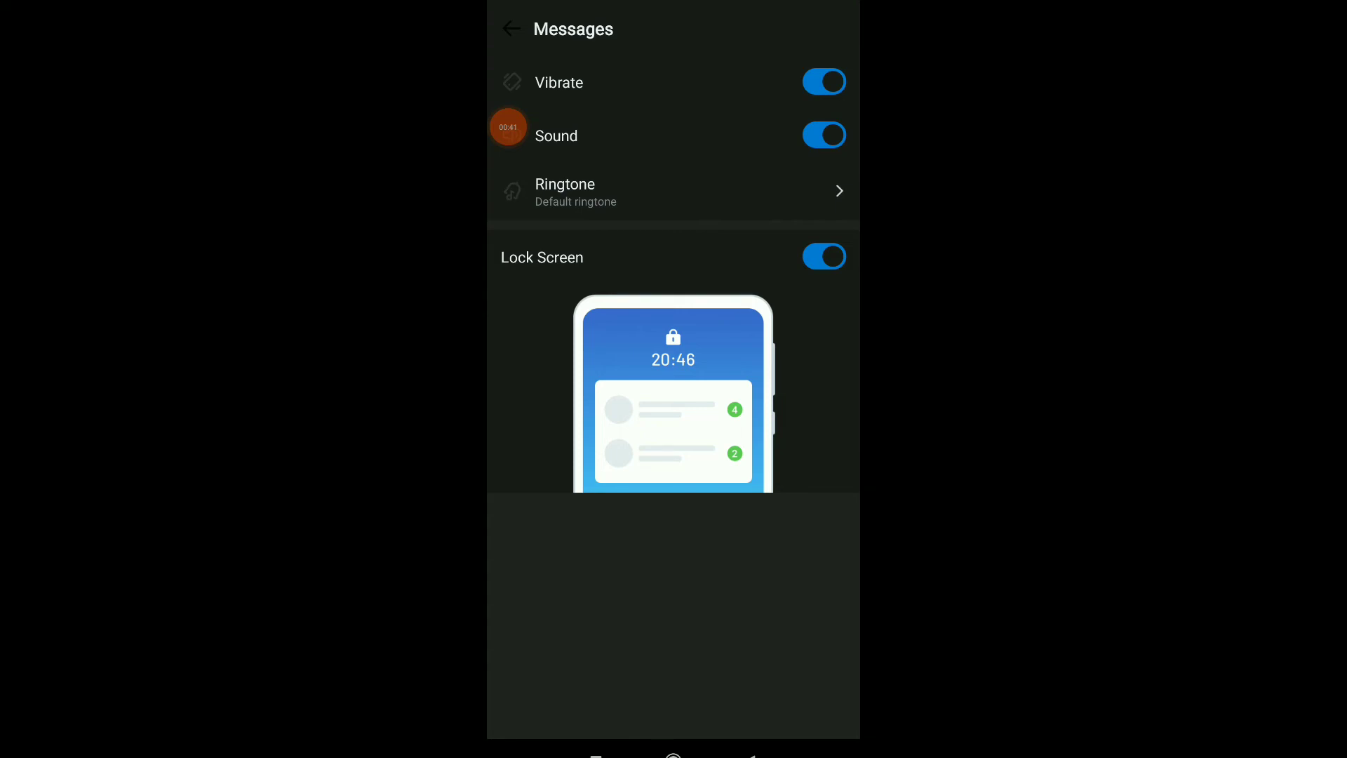
Step: Switch off Vibrate and Sound for message notifications, dismissing the app chooser sheet
click(824, 82)
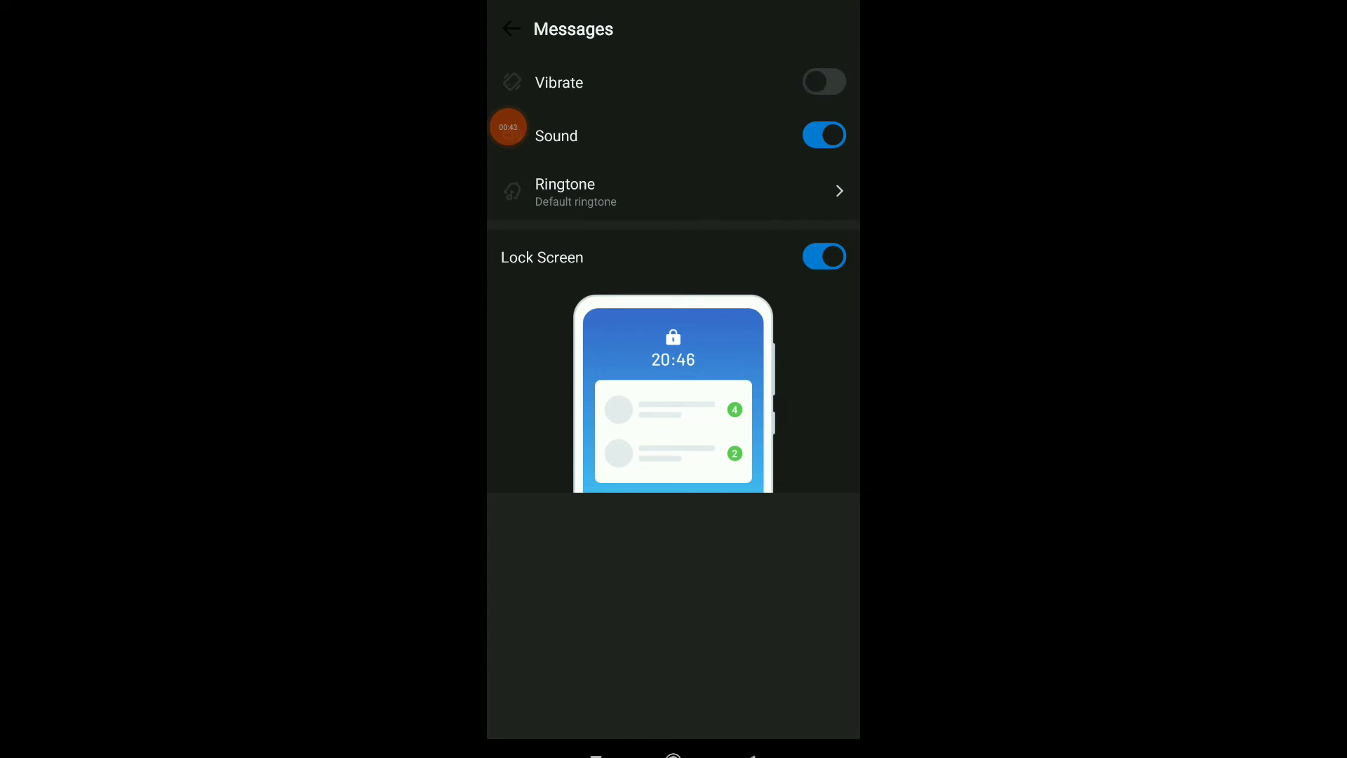
click(824, 135)
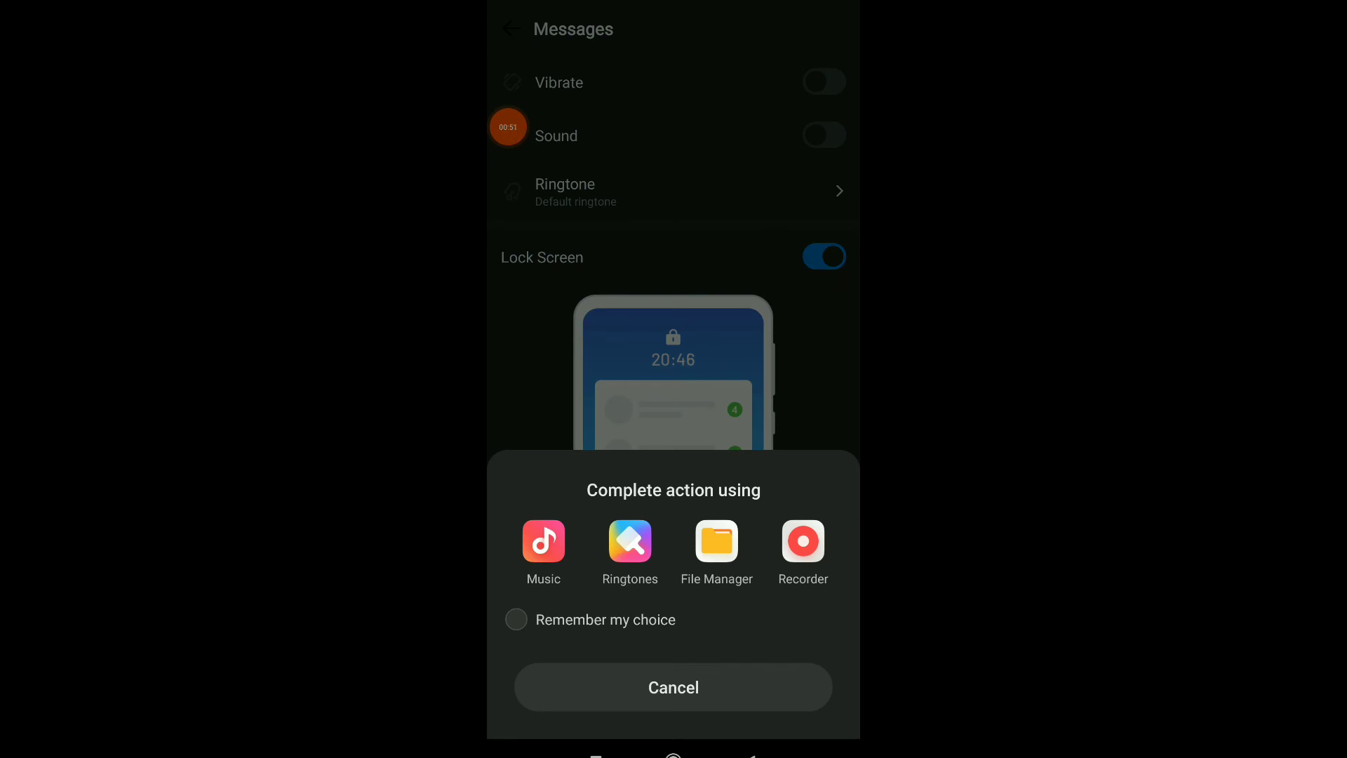
click(672, 686)
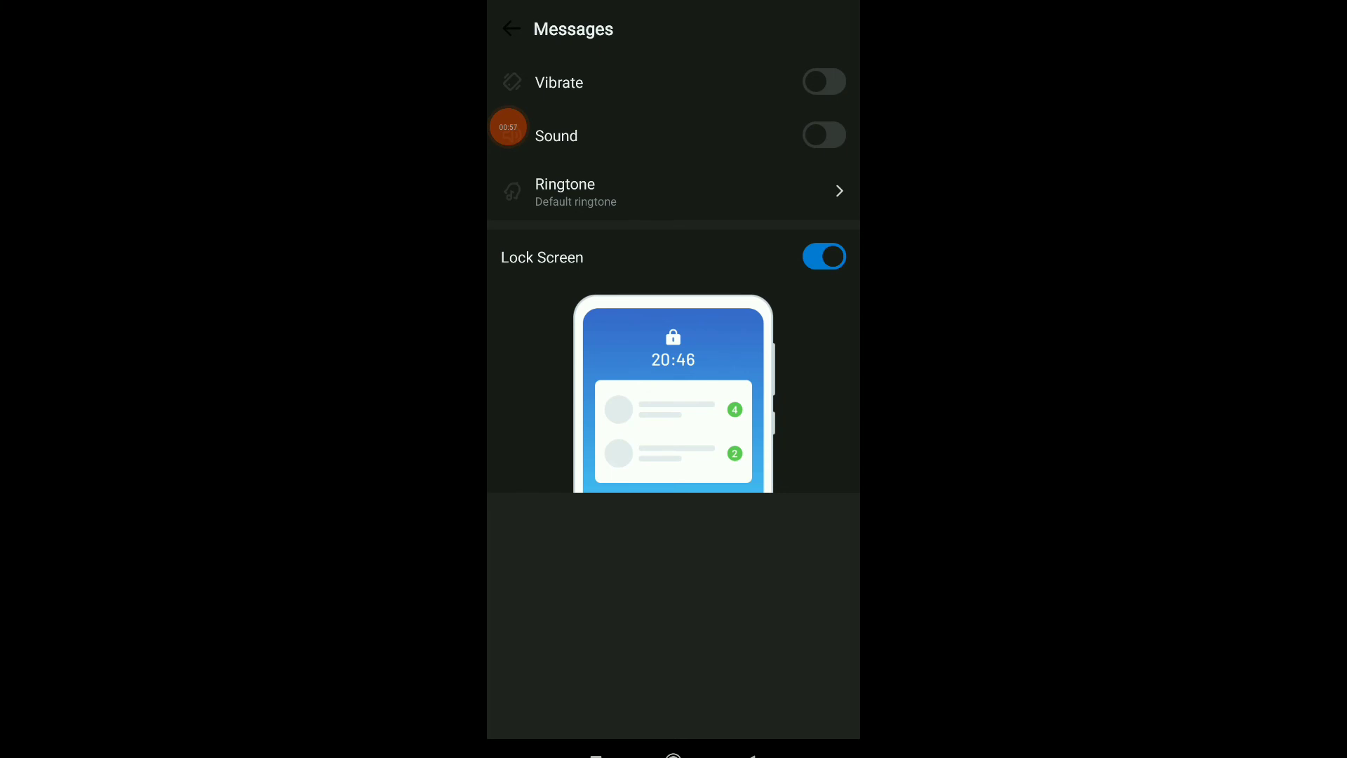
Step: Switch off the Lock Screen toggle for message notifications
click(824, 255)
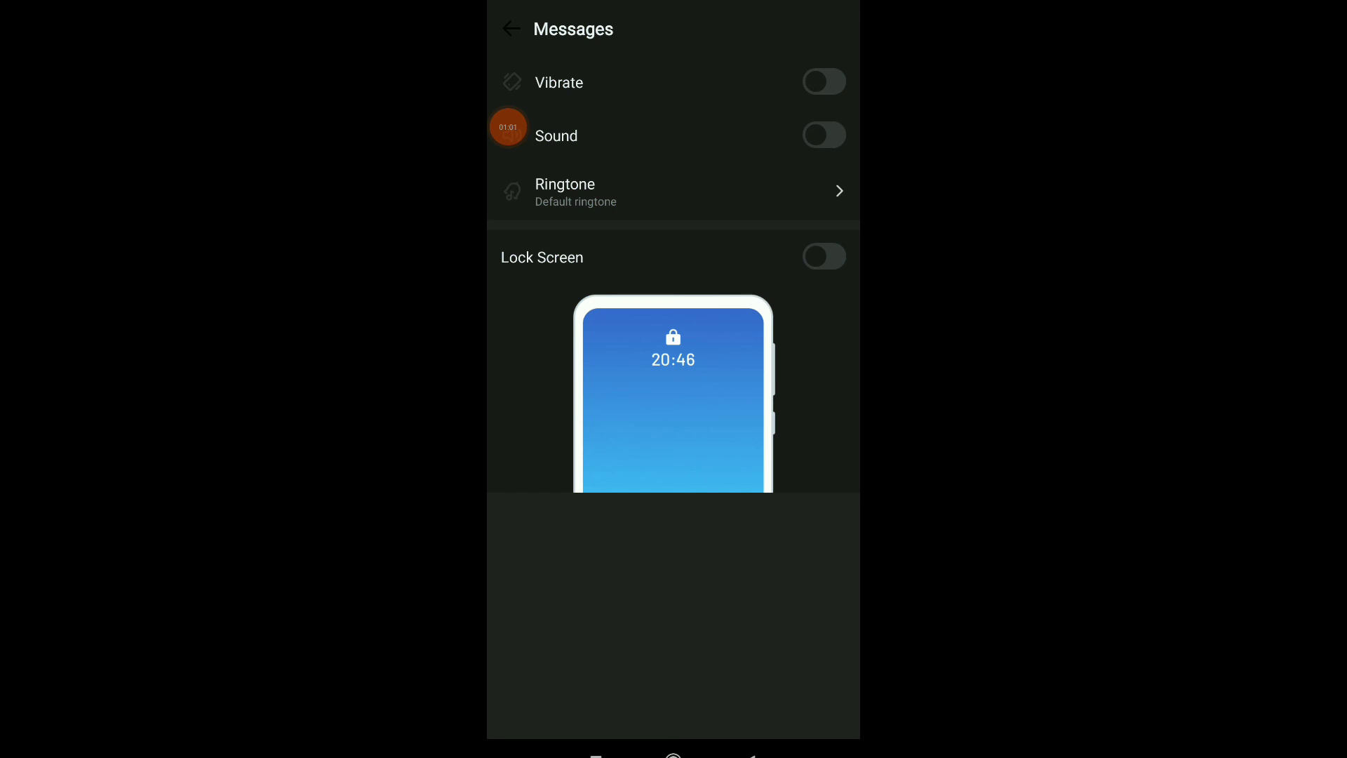